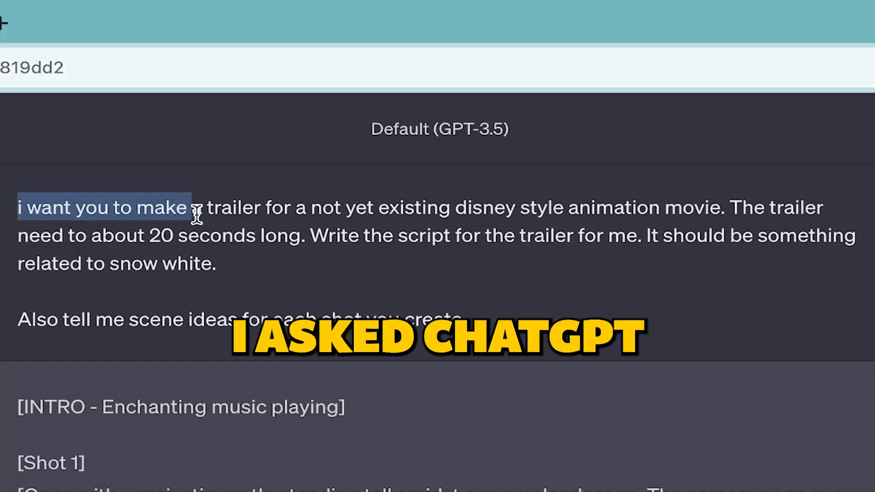
Step: Review the trailer request and homepage, then launch the image generation app
drag(190, 207, 731, 207)
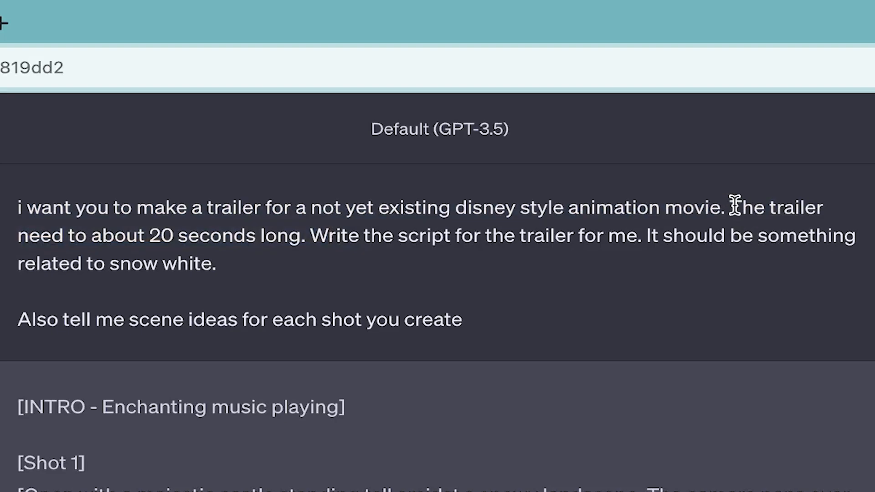
drag(725, 208, 313, 236)
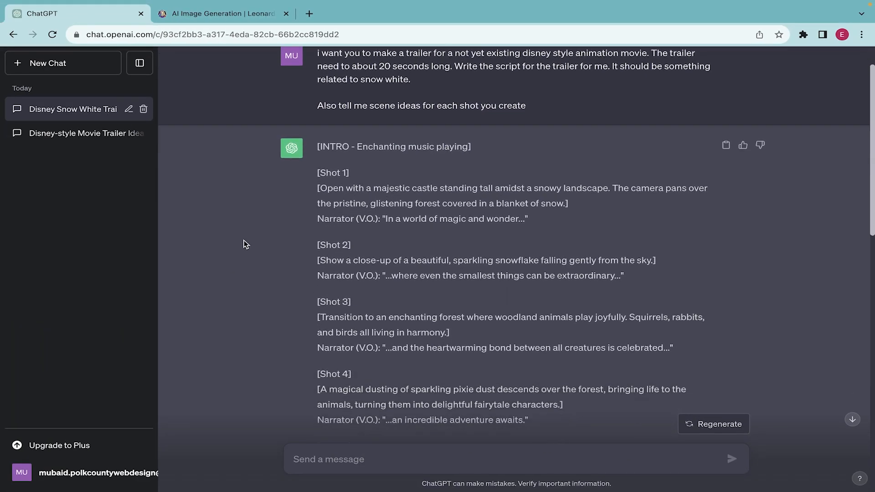
scroll(down, 3)
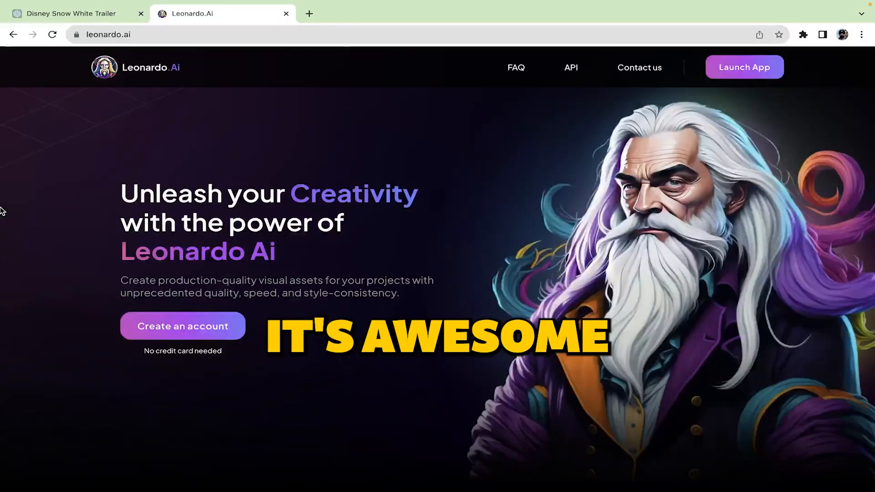
scroll(down, 3)
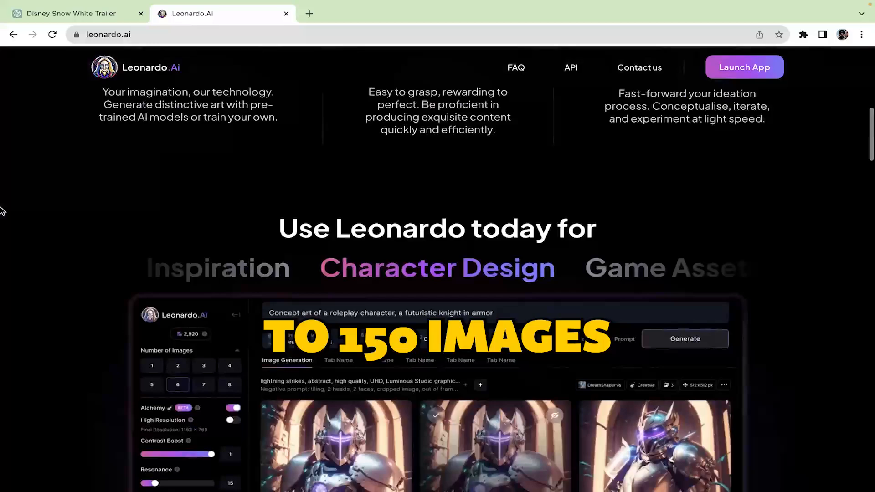
scroll(up, 3)
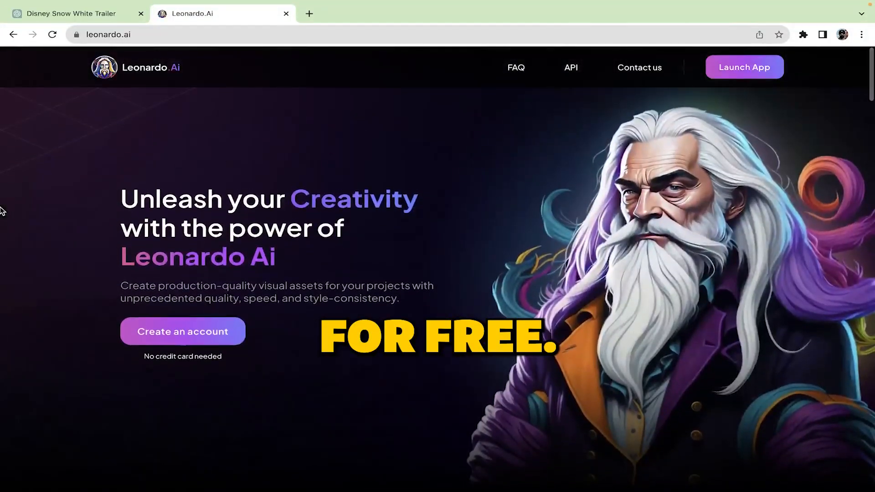
click(744, 67)
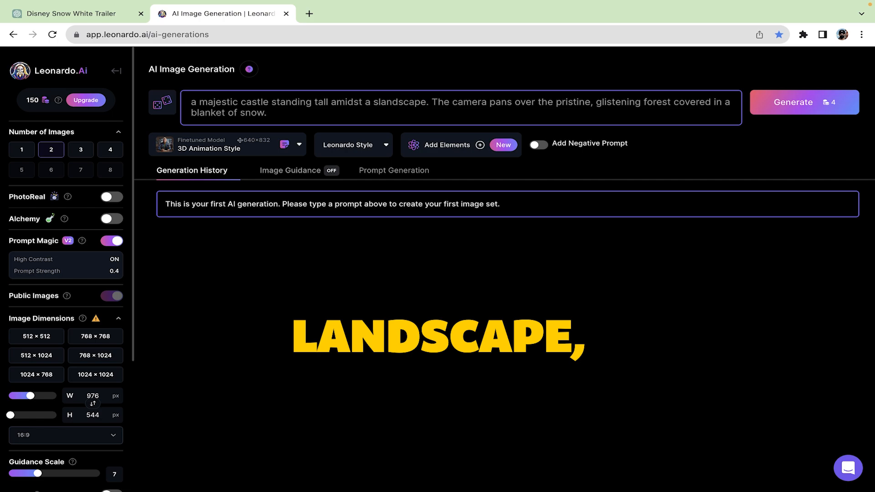
Step: Reword the prompt to 'in a landscape' with grass and keep the 16:9 aspect ratio
text(in a landscape)
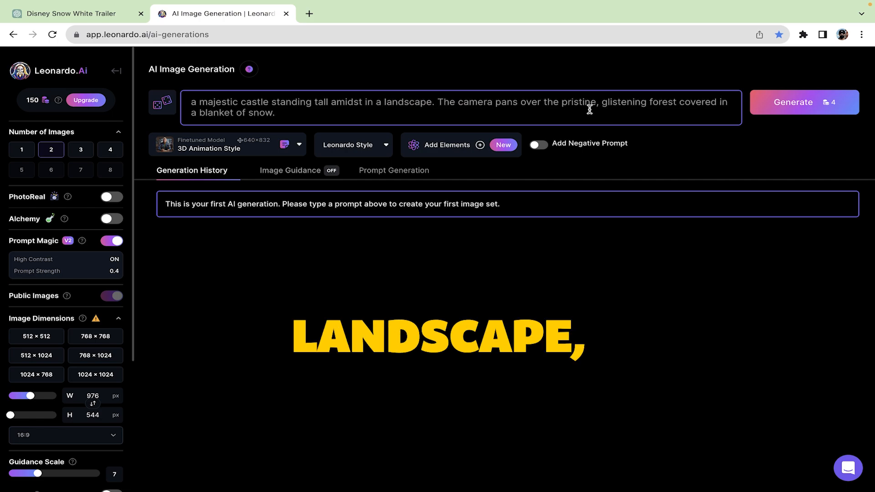
text(grass.)
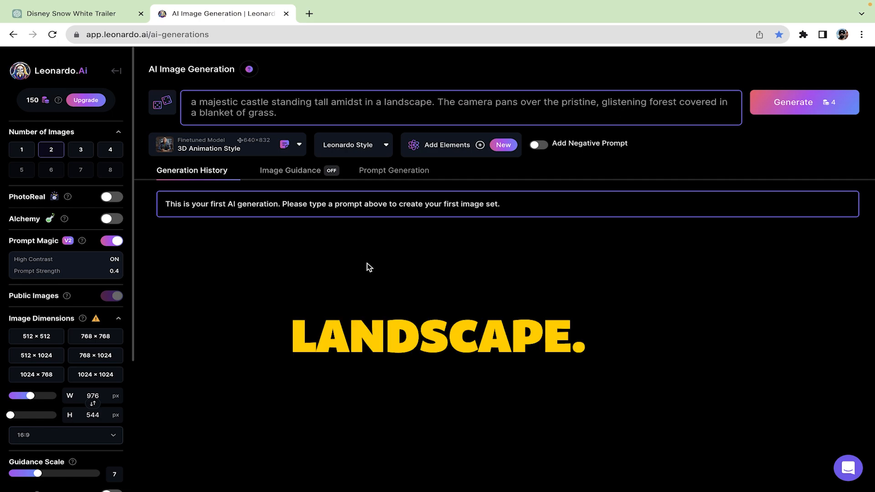
click(66, 435)
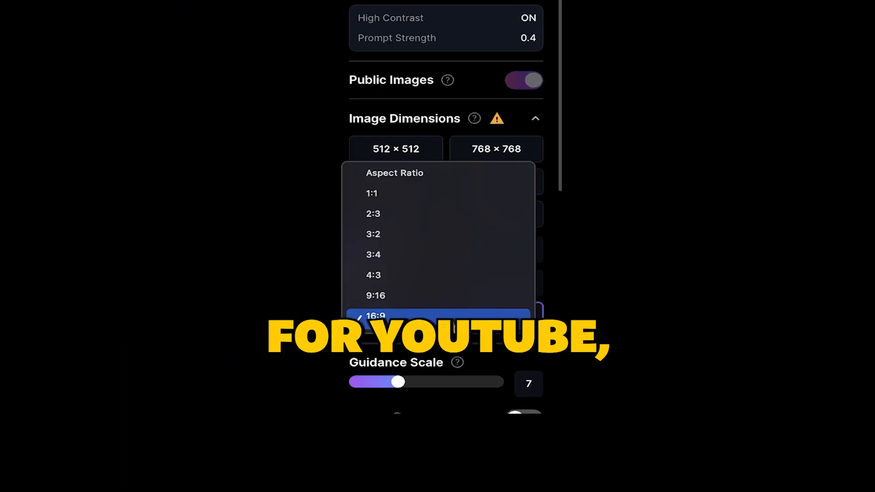
click(376, 317)
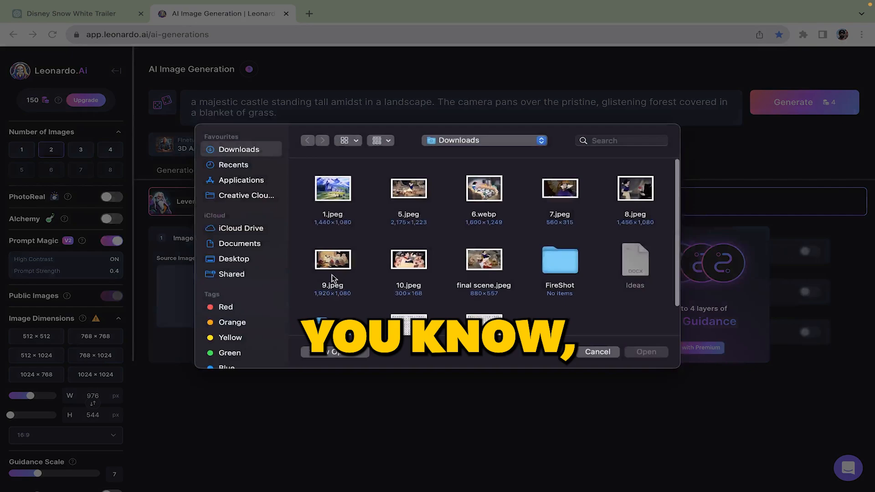
Step: Use the castle picture as image guidance at 0.57 strength and return to Generation History
click(596, 352)
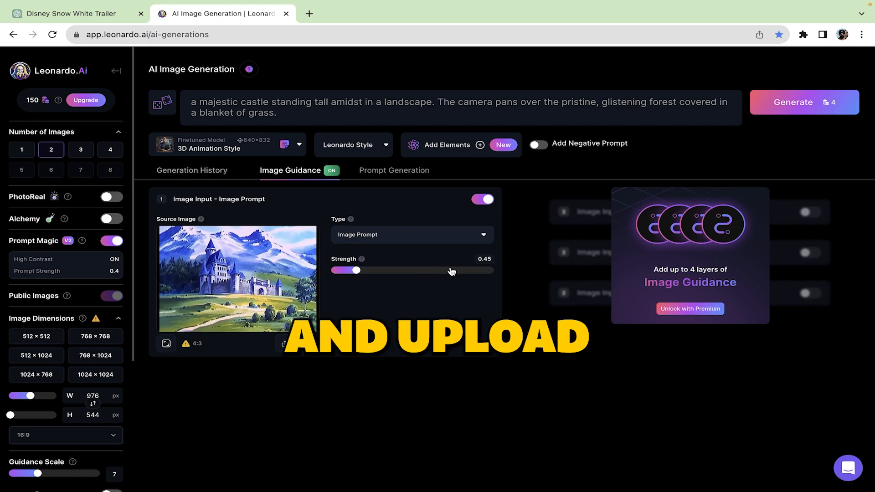
drag(357, 271, 387, 270)
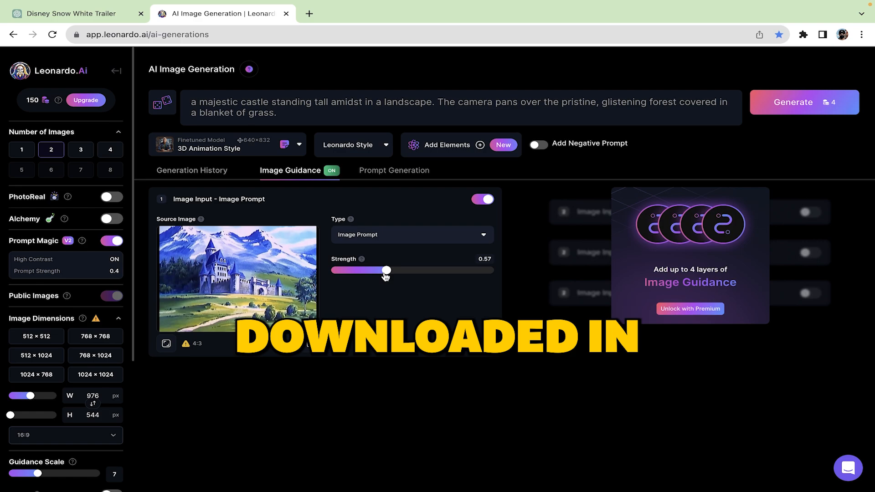
click(193, 171)
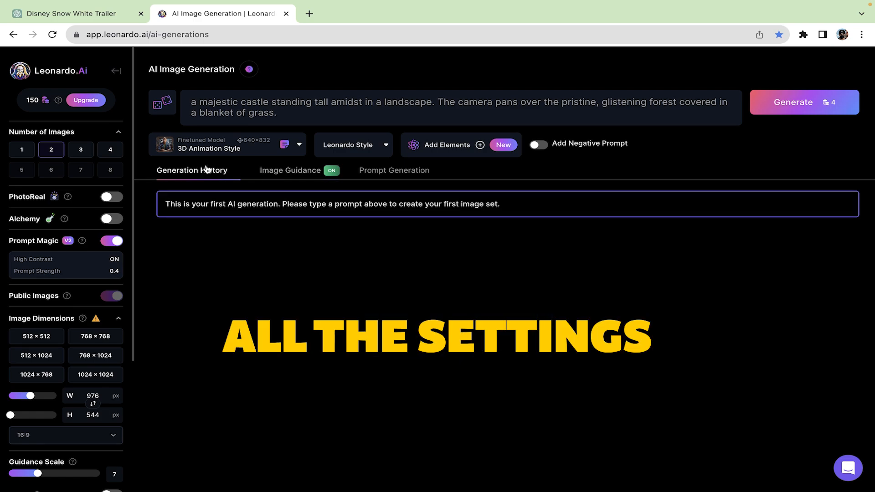
click(792, 102)
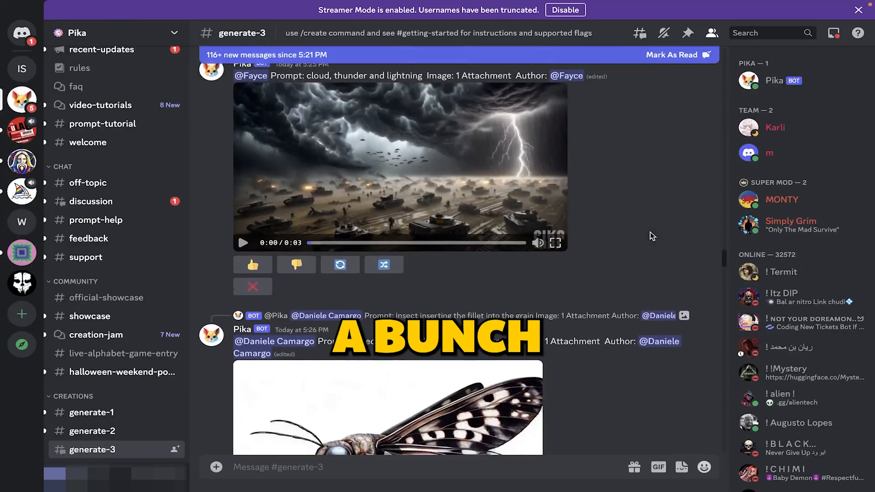
Step: Open a private chat with the Pika bot from the generate-3 channel
scroll(down, 3)
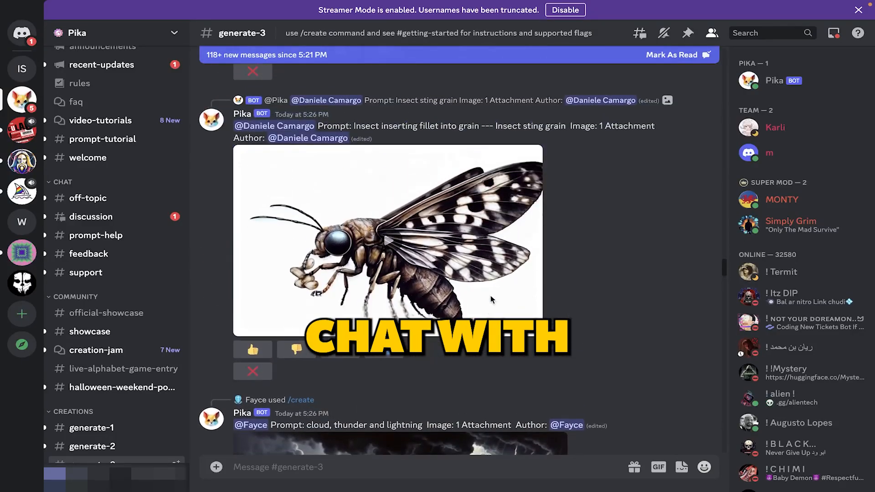
click(748, 81)
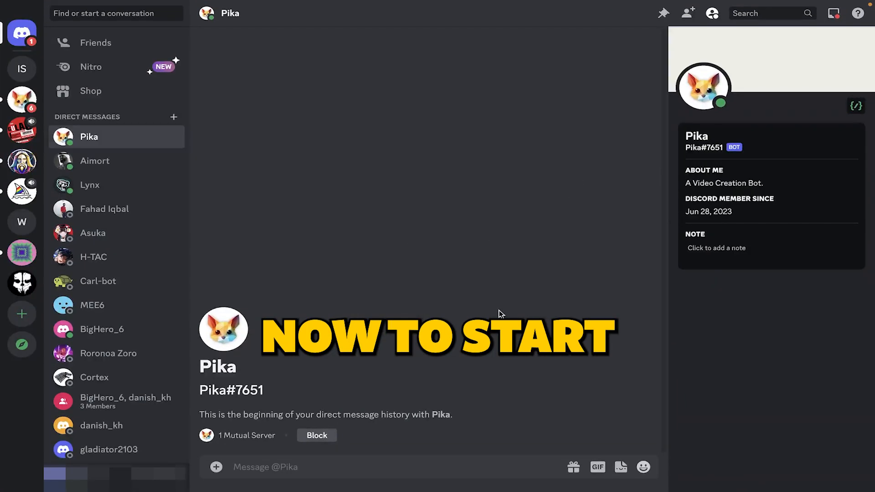
Step: Start a /animate command with scene 1.jpg attached and the castle prompt text
text(/animate)
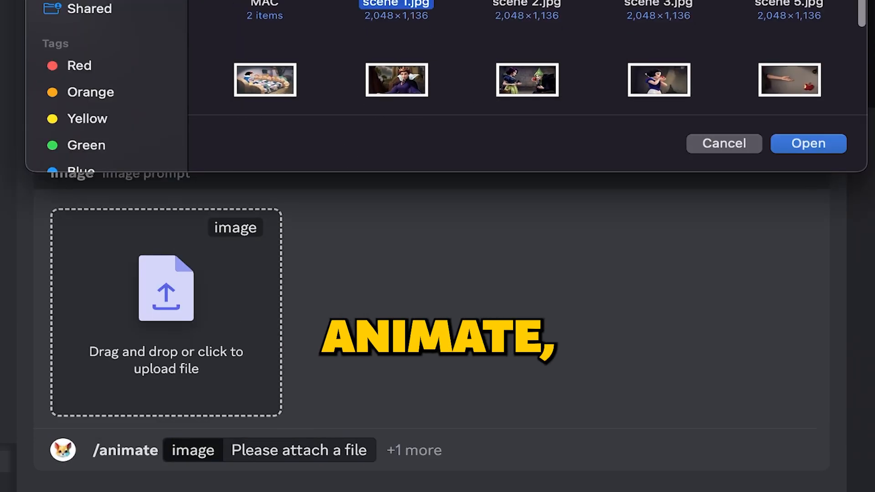
click(807, 143)
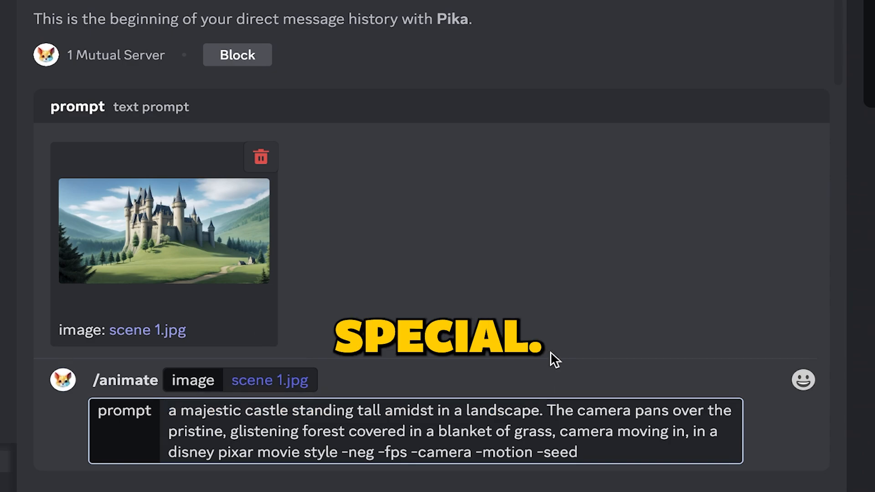
drag(548, 410, 411, 431)
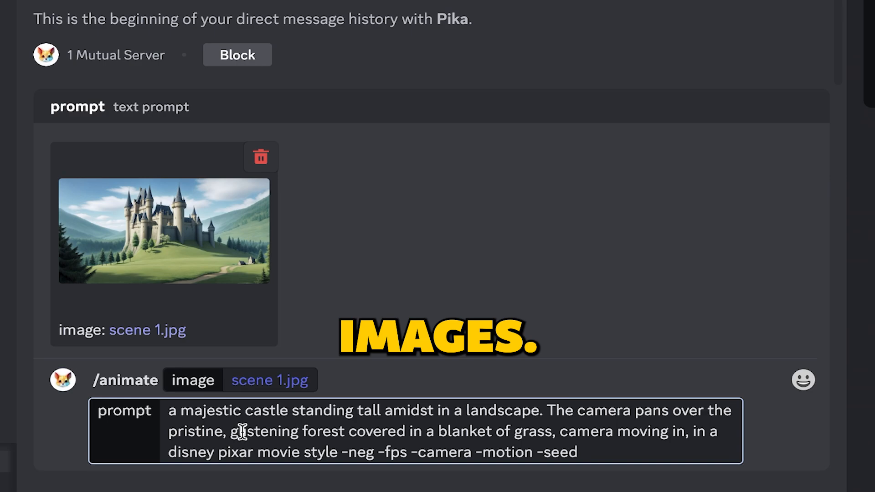
drag(239, 431, 558, 431)
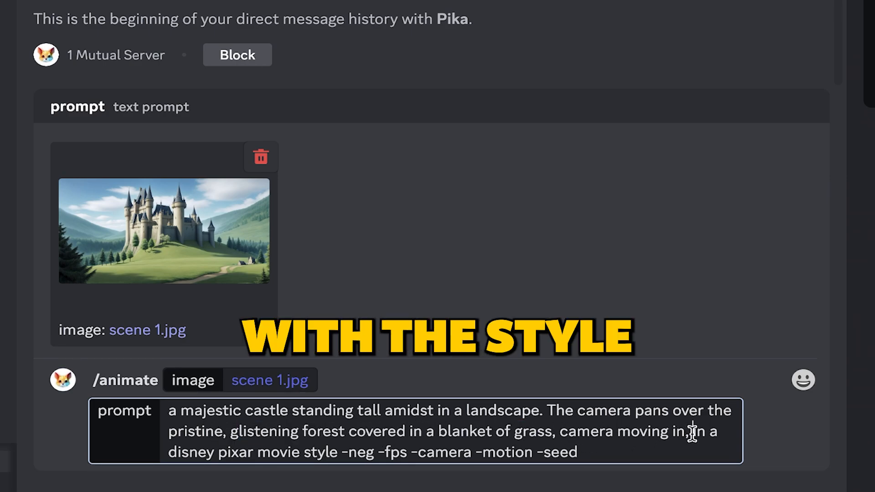
drag(690, 431, 340, 452)
text(")
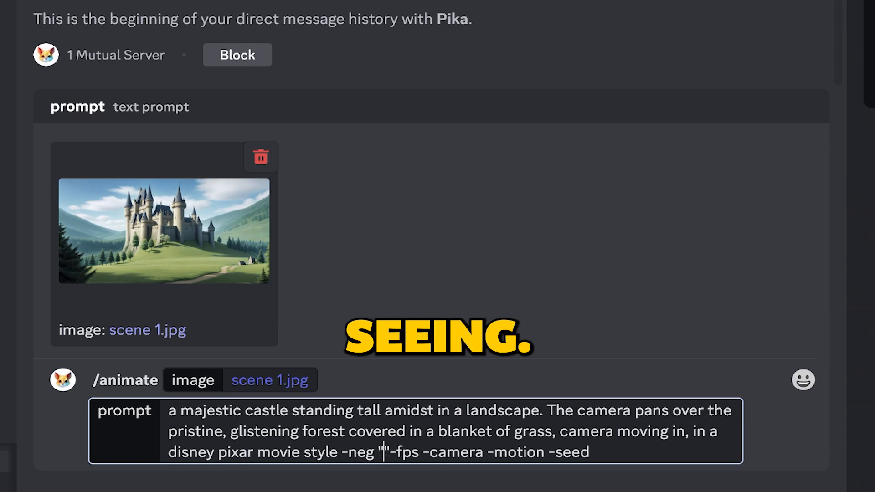
Step: Add -neg 'deformed images', fps 16, camera zoom in, motion 1 and seed 1234
text(deformed)
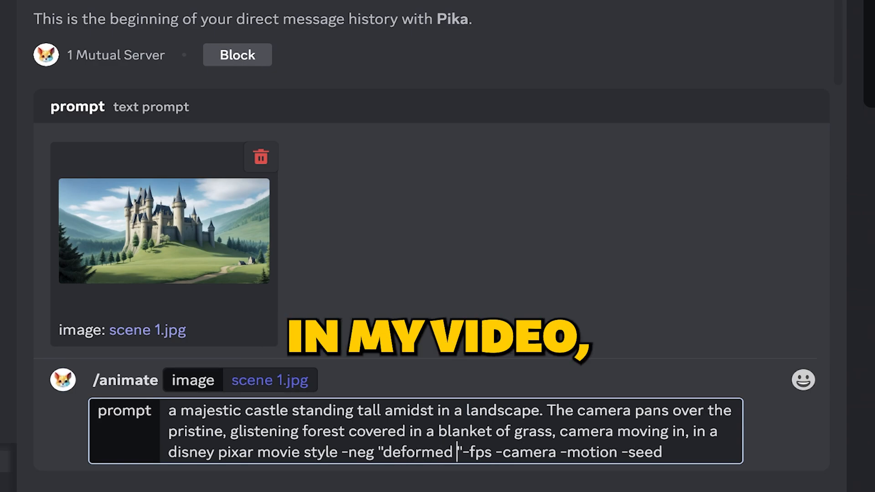
text(images)
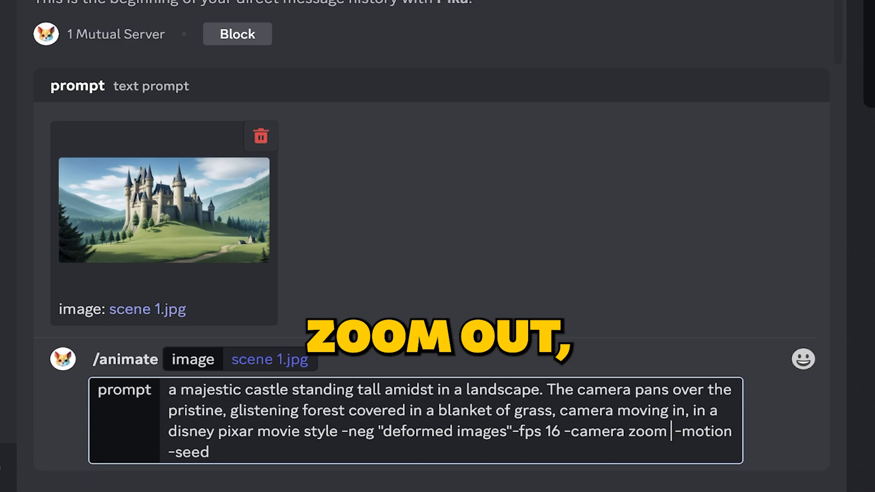
text(in)
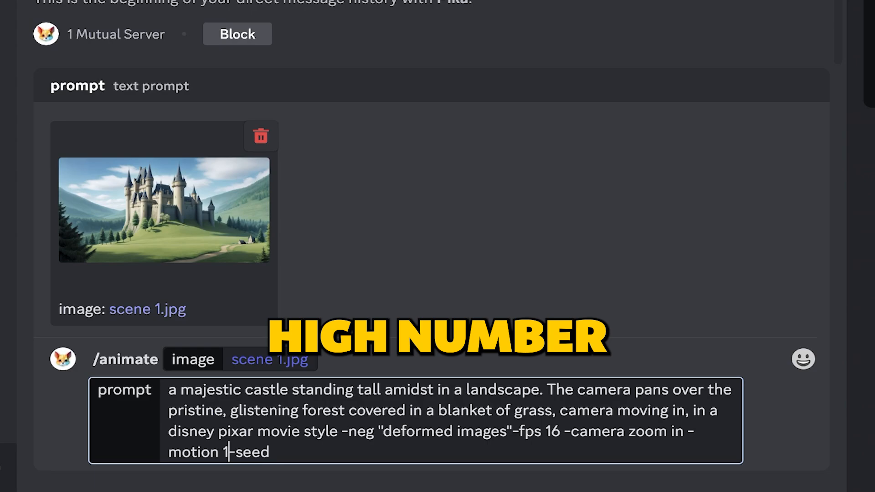
text(2 3)
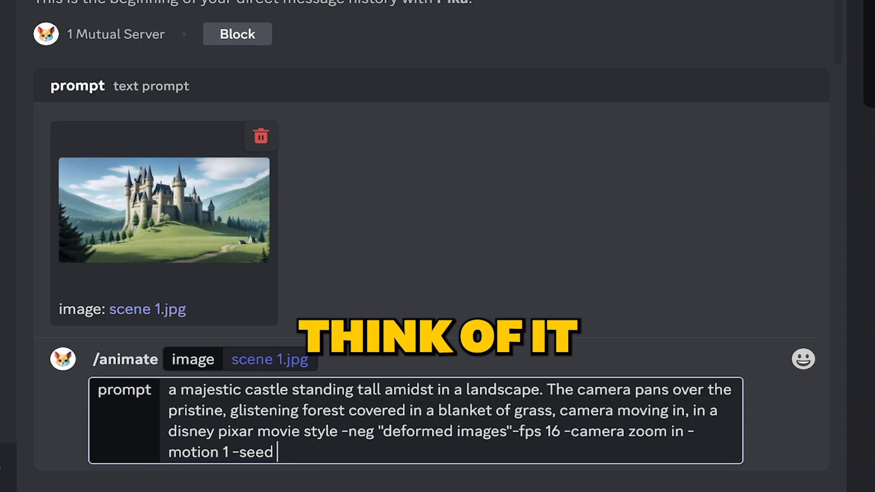
text(1234)
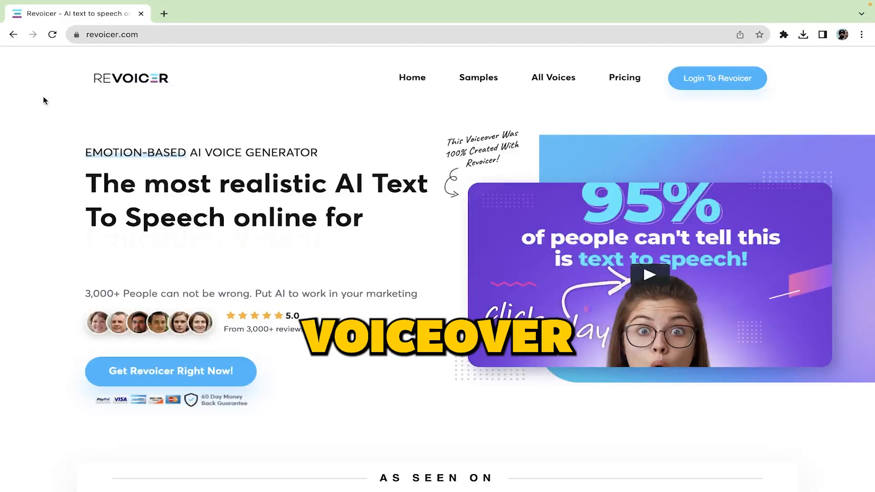
Step: Try the Hopeful tone, then set the narration tone to Friendly
scroll(down, 3)
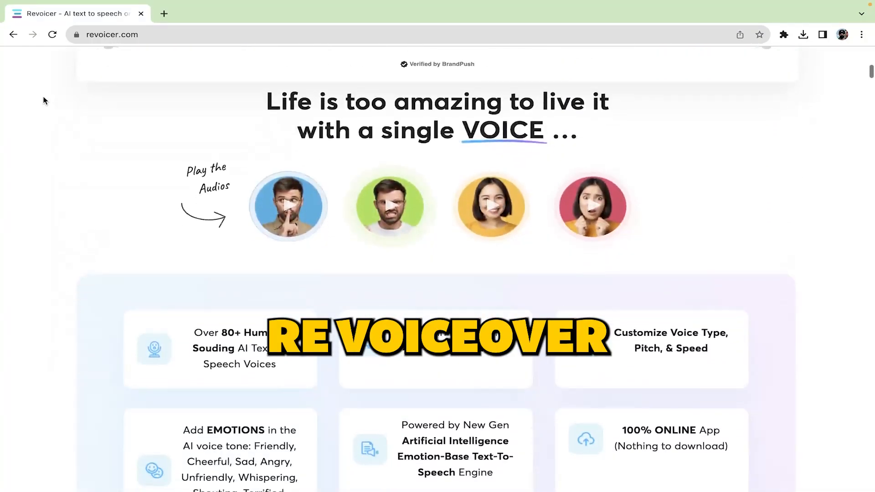
scroll(down, 3)
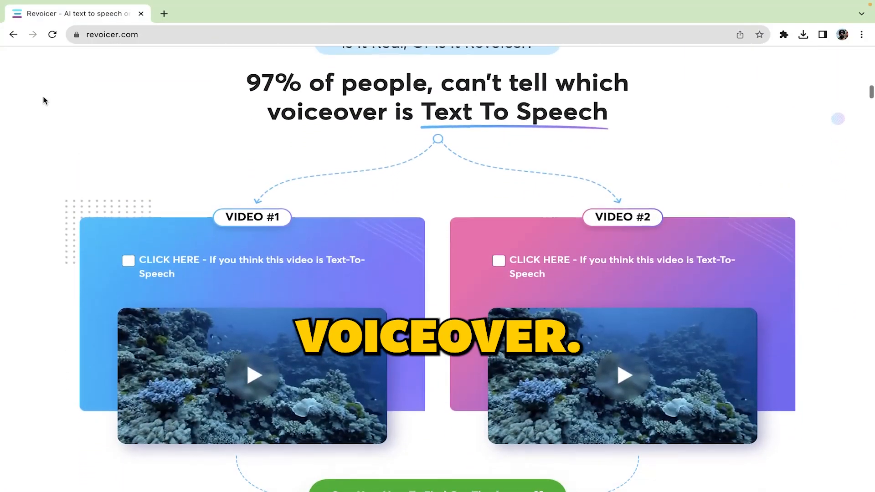
scroll(down, 3)
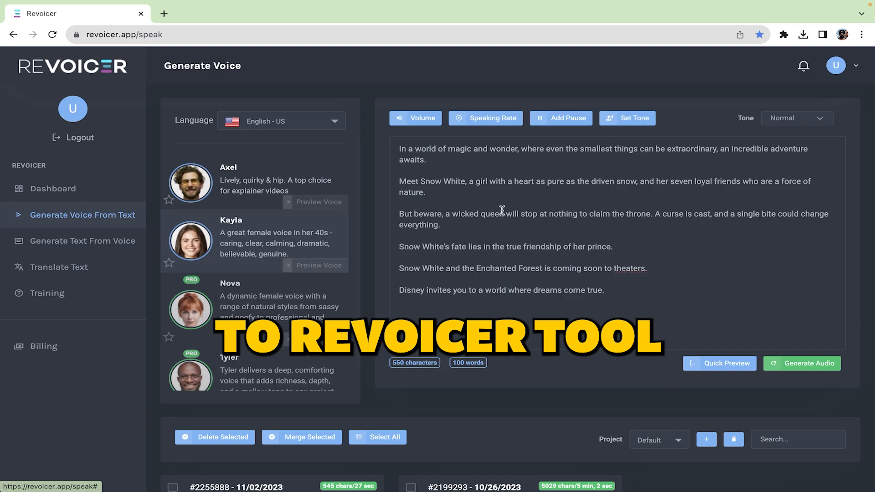
click(796, 118)
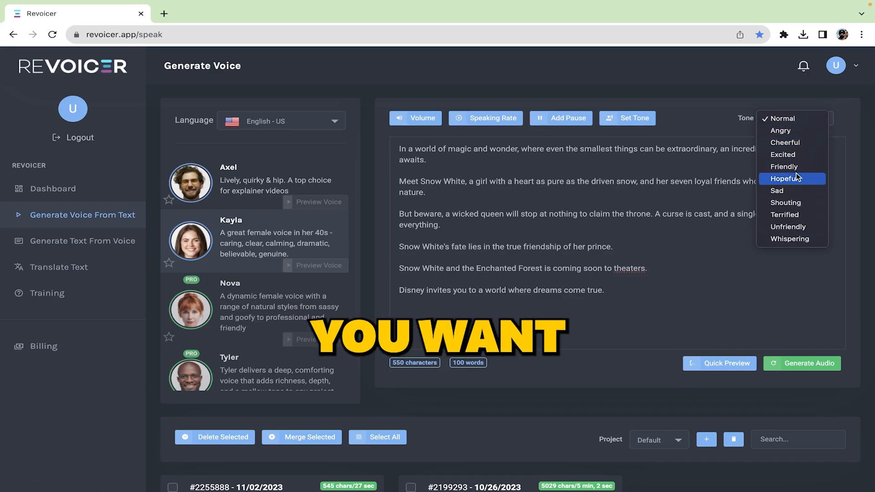
click(789, 179)
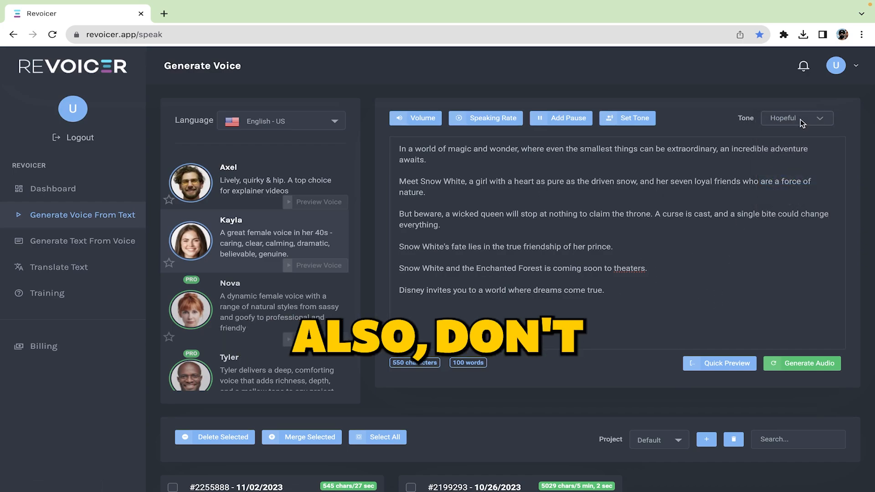
click(795, 118)
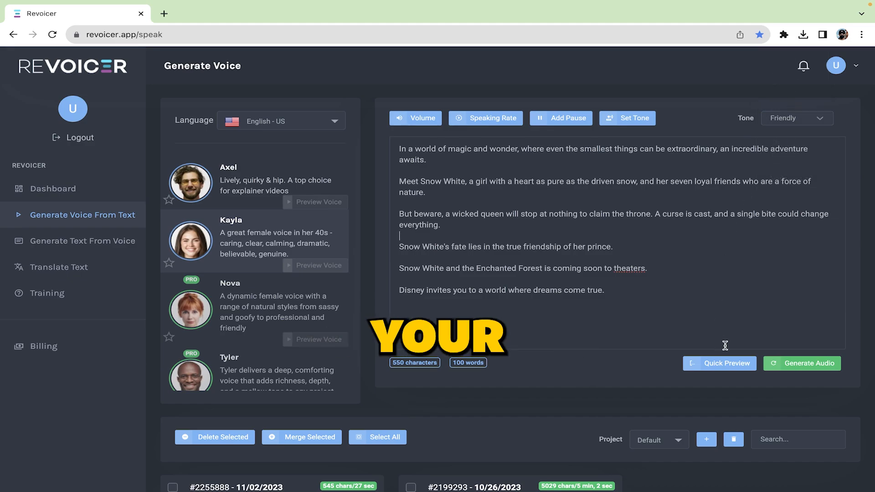
click(801, 363)
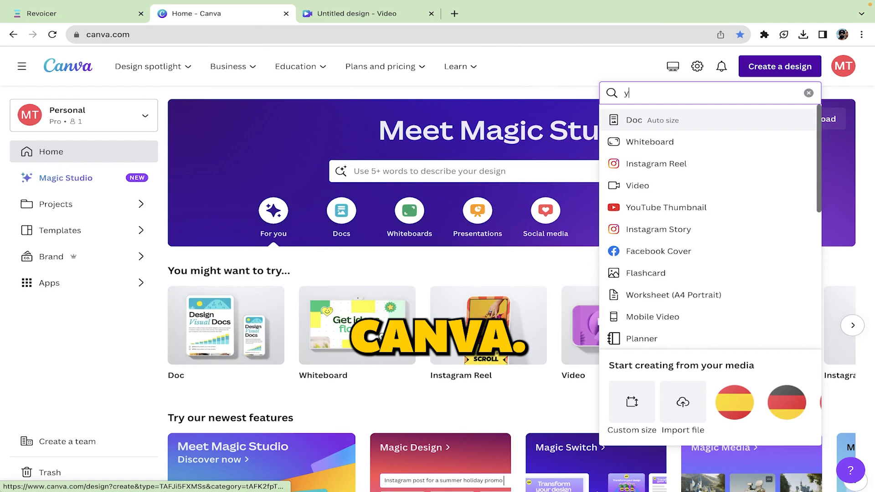
Step: Find the YouTube video design and bring up the uploaded voiceover audio
text(outube)
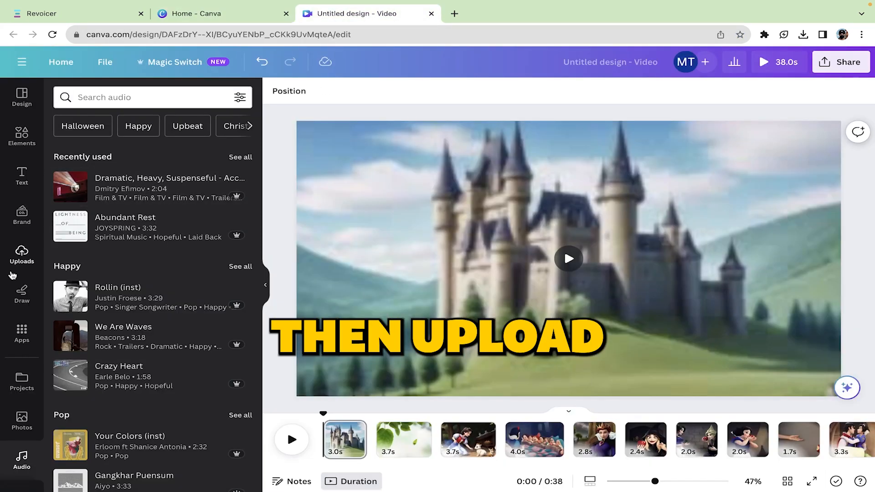
click(21, 255)
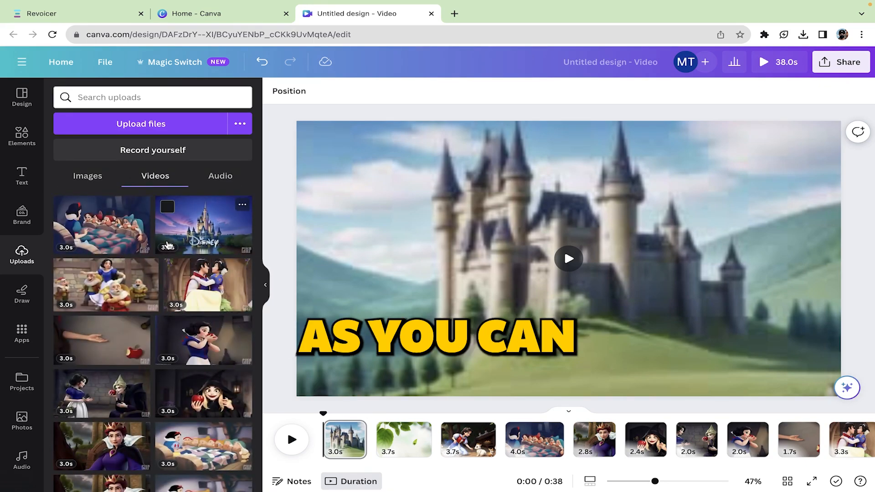
scroll(down, 3)
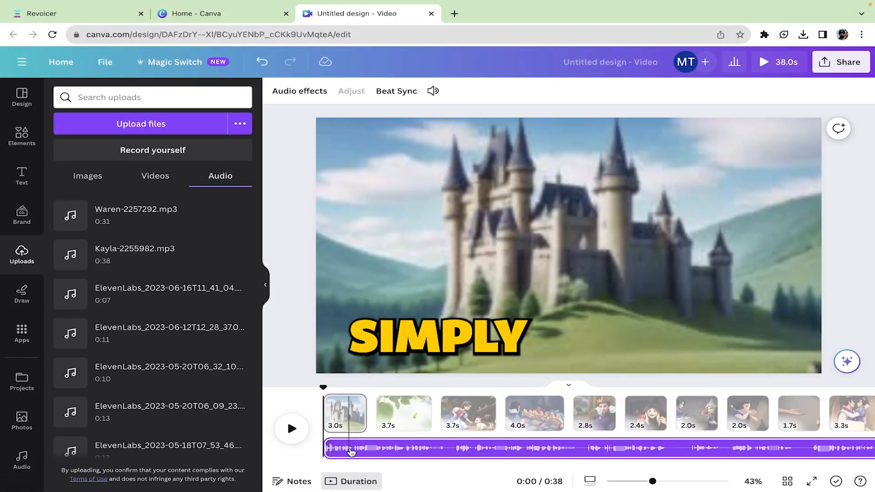
Step: Slow a clip's playback, add dramatic suspense music and apply Beat Sync
right_click(344, 413)
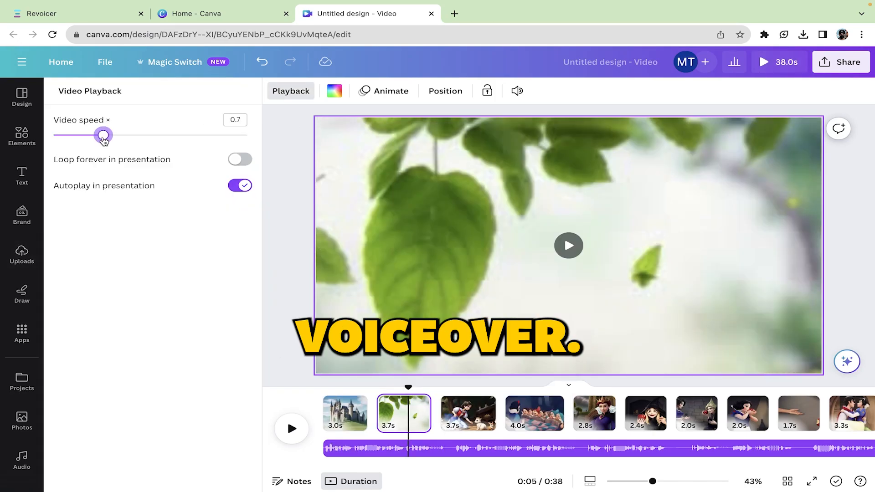
click(568, 245)
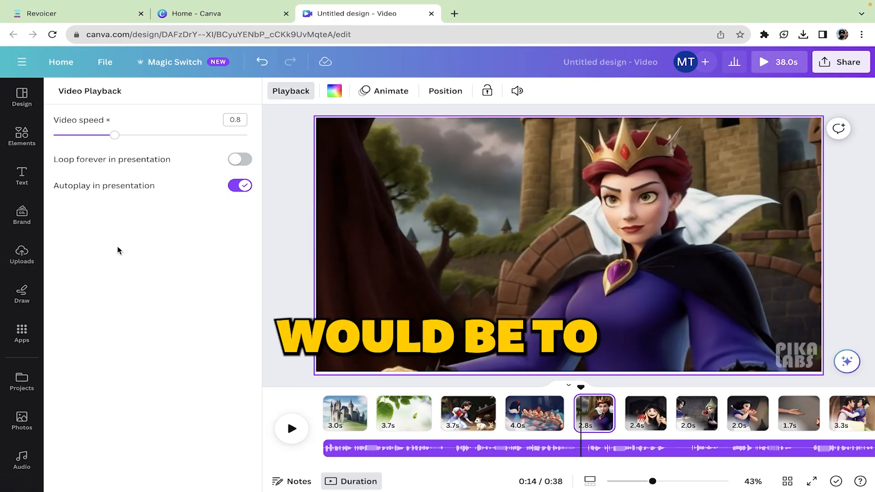
click(21, 458)
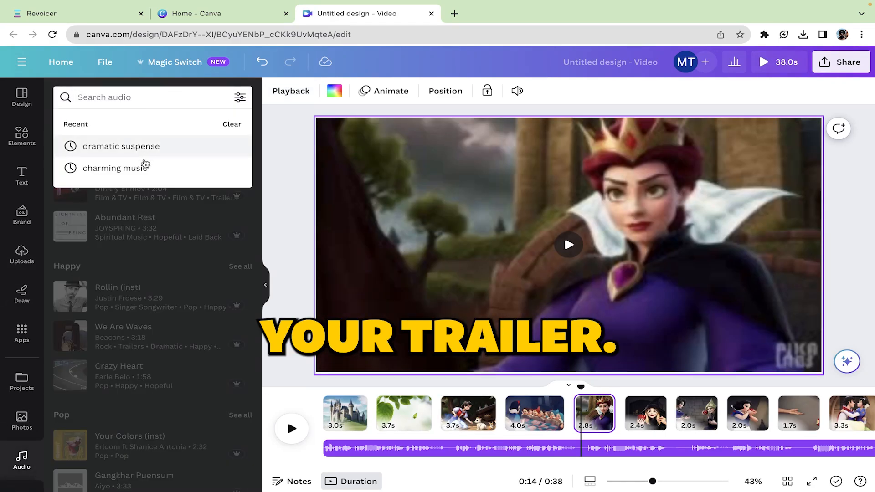
click(116, 167)
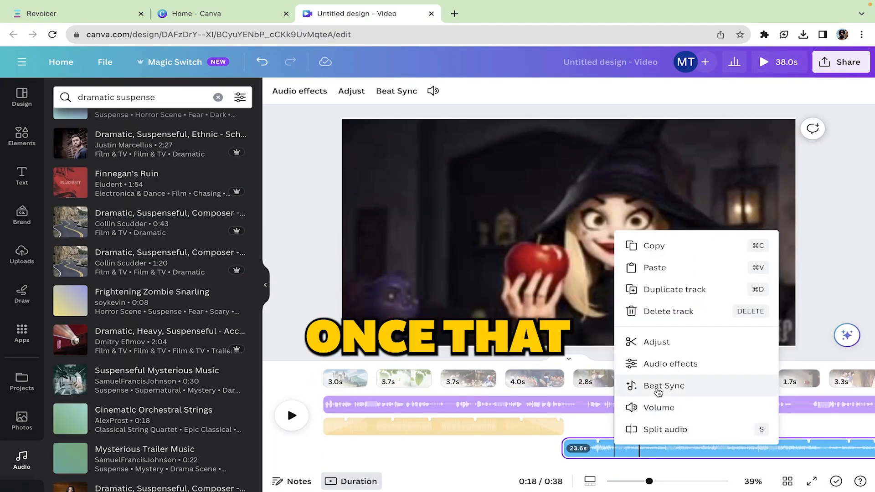
click(668, 363)
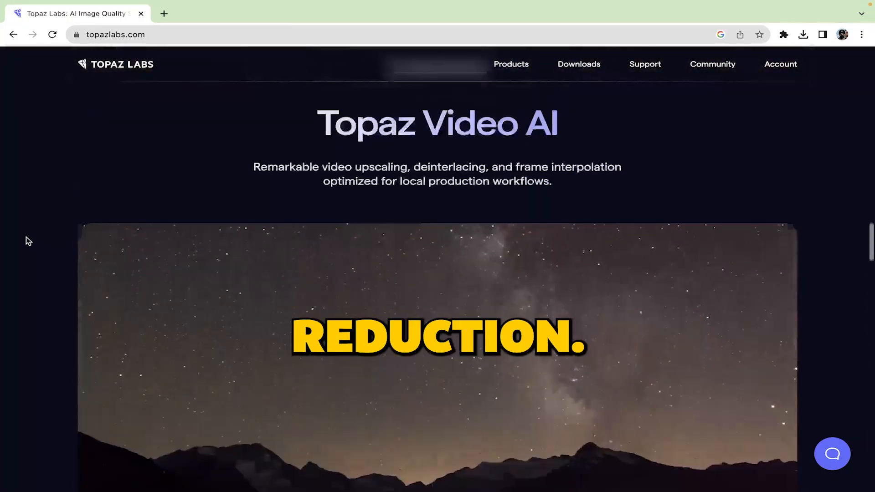
Step: Scroll down the Topaz Labs page to the upscaling showcase
scroll(down, 3)
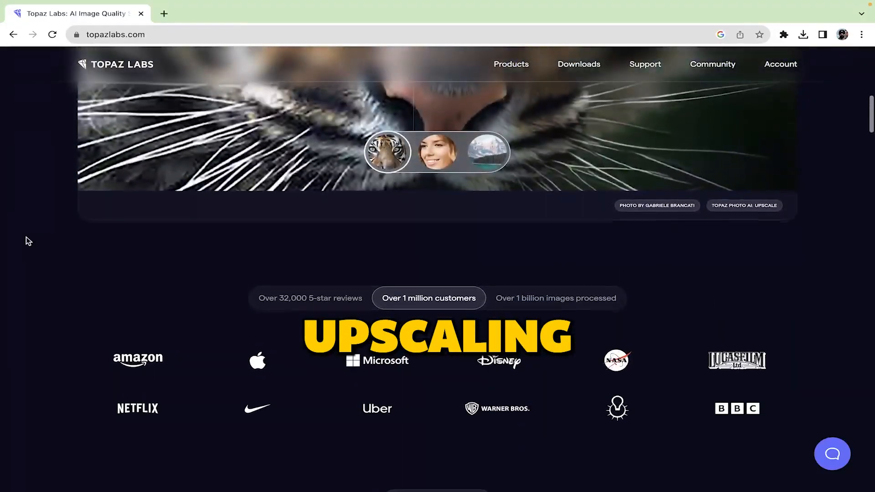